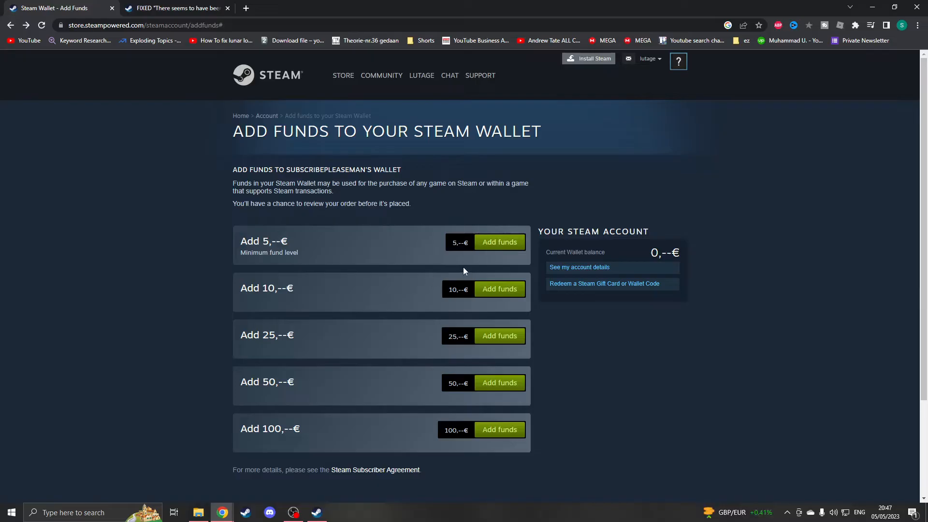
pyautogui.moveTo(490, 299)
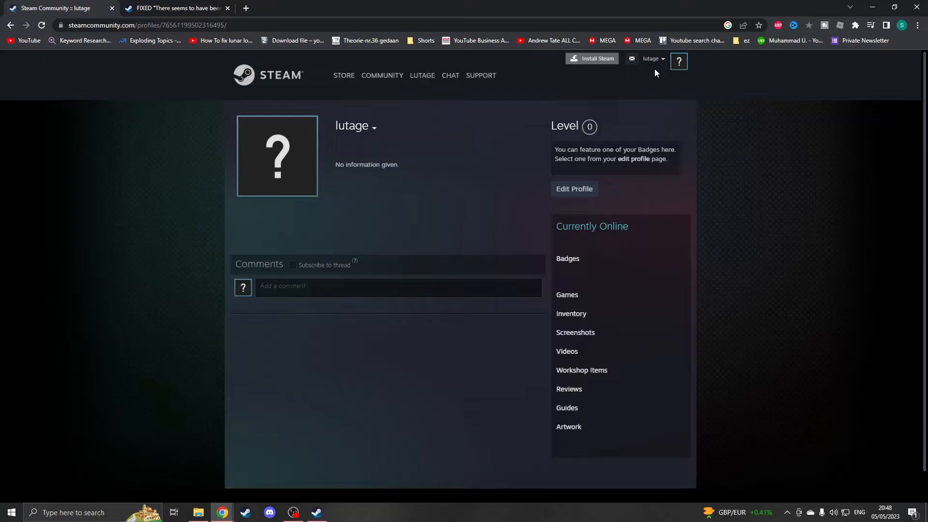
pyautogui.moveTo(653, 72)
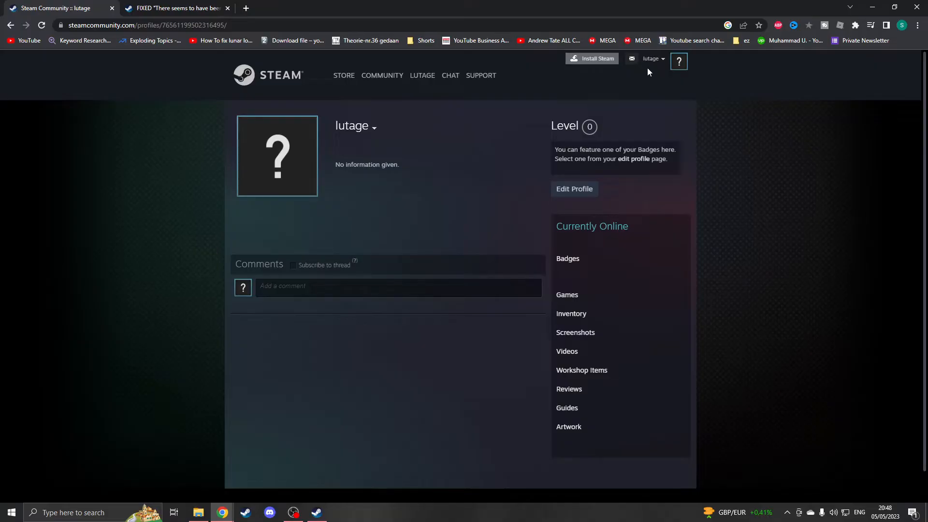
pyautogui.moveTo(649, 69)
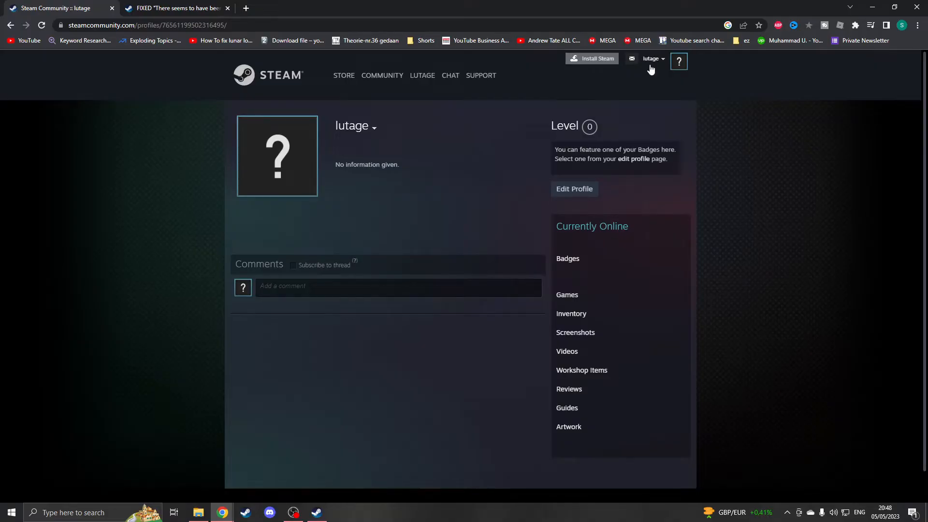
# Step: Go via the account dropdown and Account details to the Add funds to Steam Wallet page
pyautogui.click(653, 58)
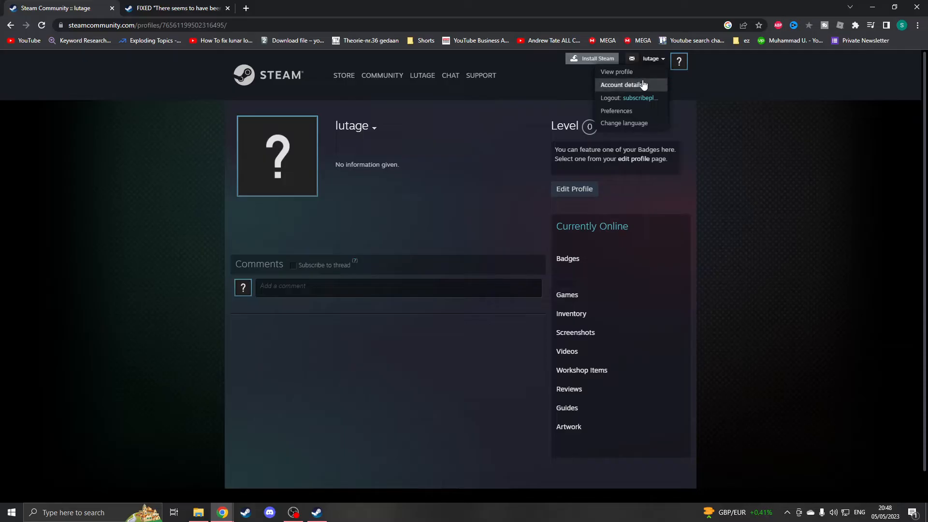
pyautogui.click(620, 84)
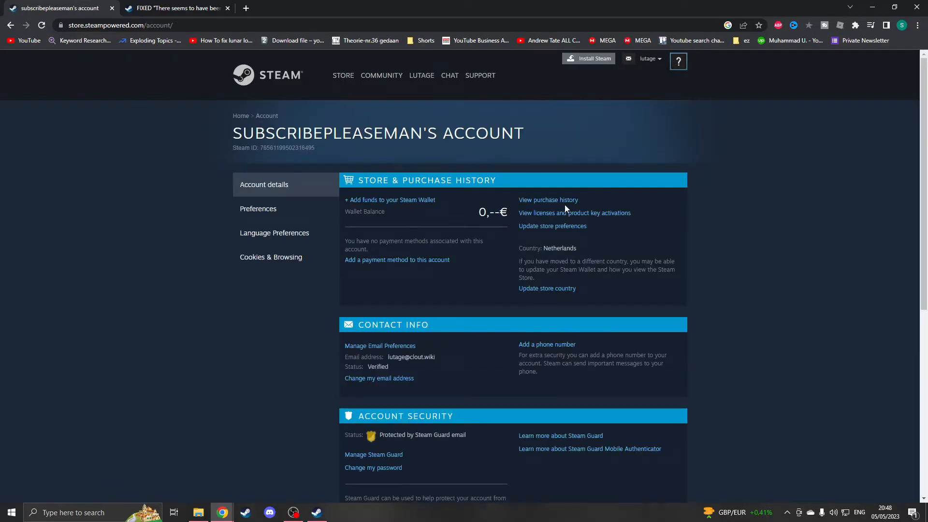
pyautogui.moveTo(367, 204)
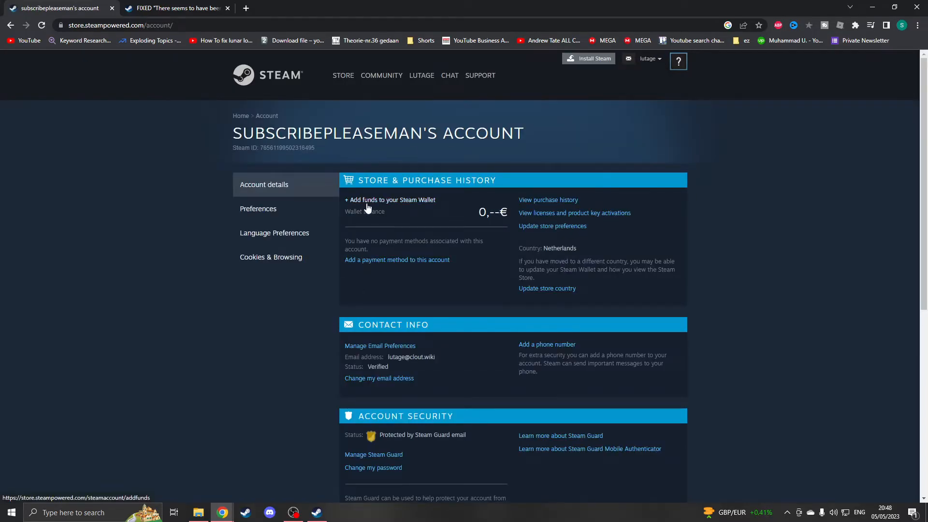
pyautogui.click(391, 199)
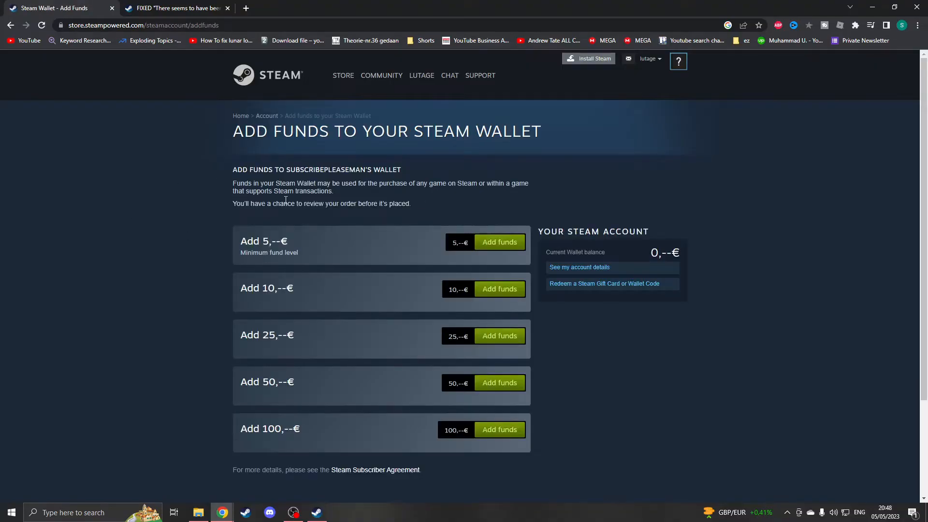
pyautogui.moveTo(493, 222)
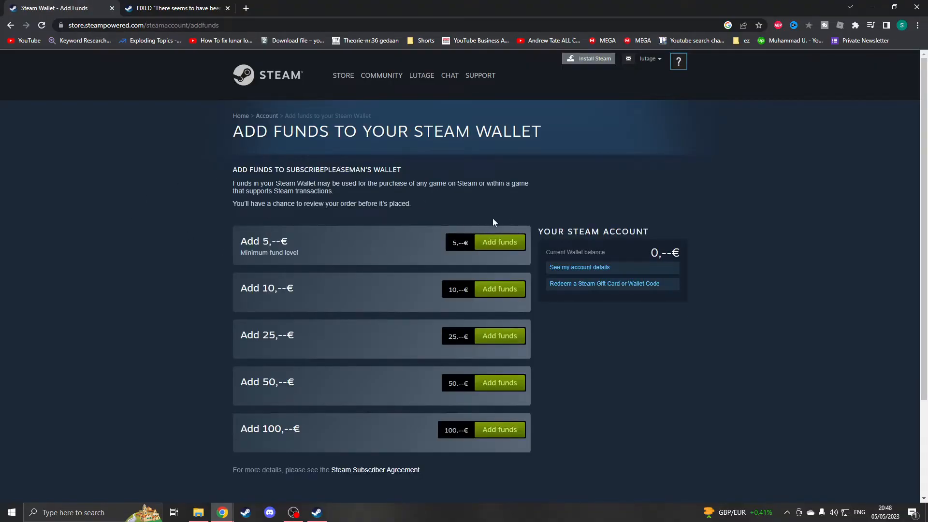
pyautogui.moveTo(498, 242)
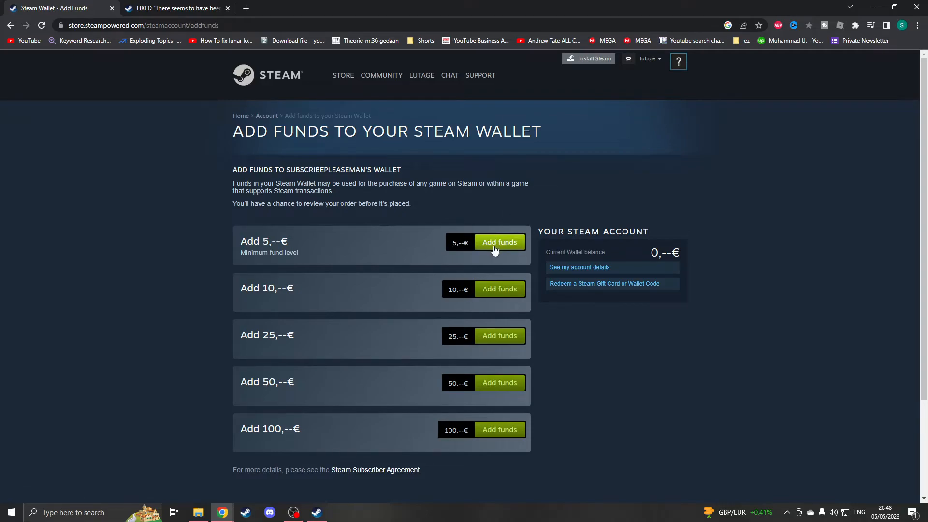
# Step: Bring up the browser context menu on the Add funds button for the 5 € amount
pyautogui.rightClick(499, 241)
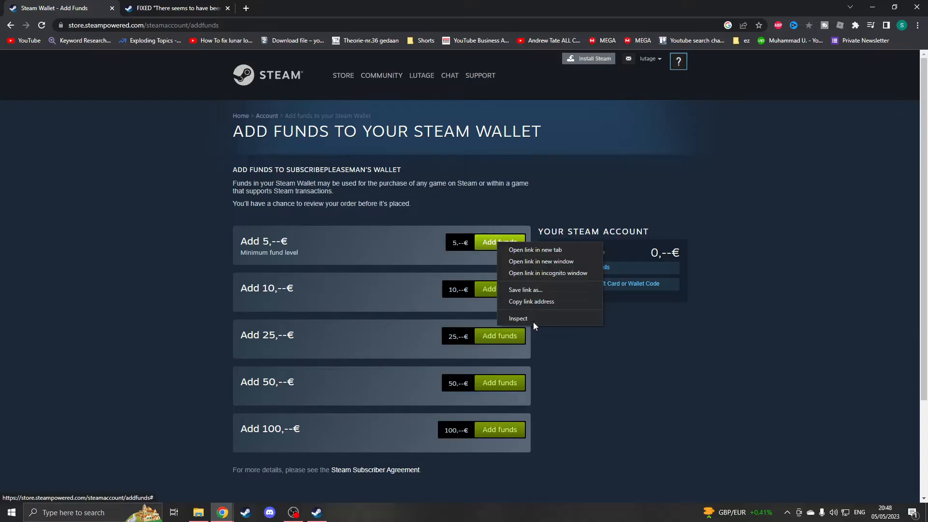
# Step: Inspect the 5 € Add funds element in DevTools to alter its amount to 15 €
pyautogui.click(517, 318)
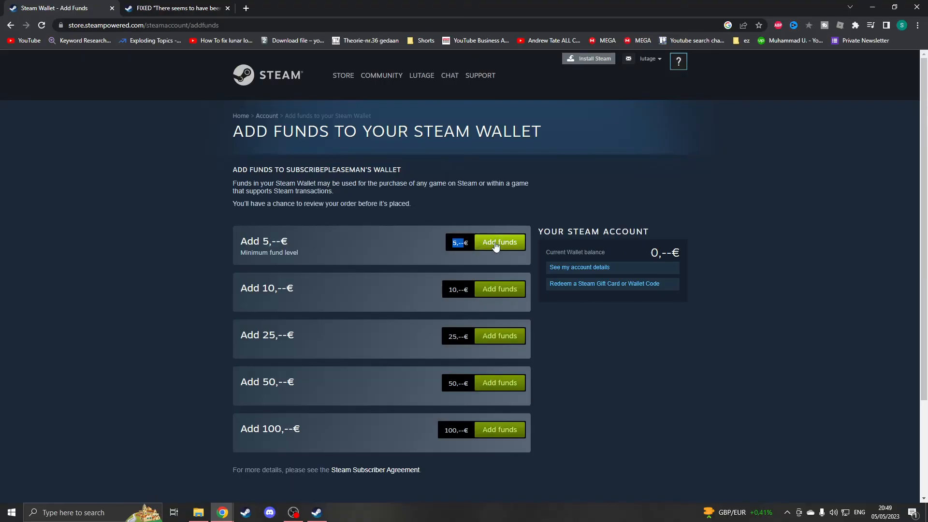
# Step: Check out the altered 15 € top-up via iDEAL, continue past billing, and accept the Subscriber Agreement
pyautogui.click(499, 242)
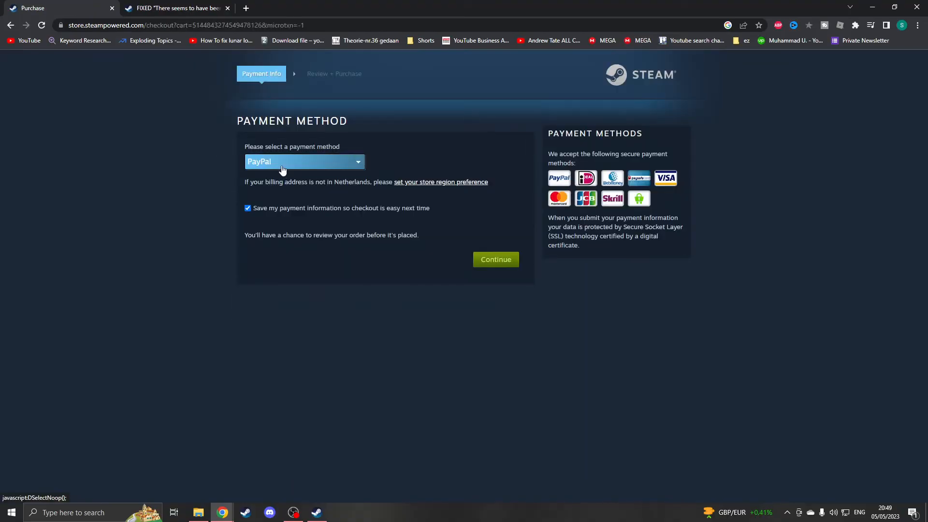
pyautogui.click(304, 162)
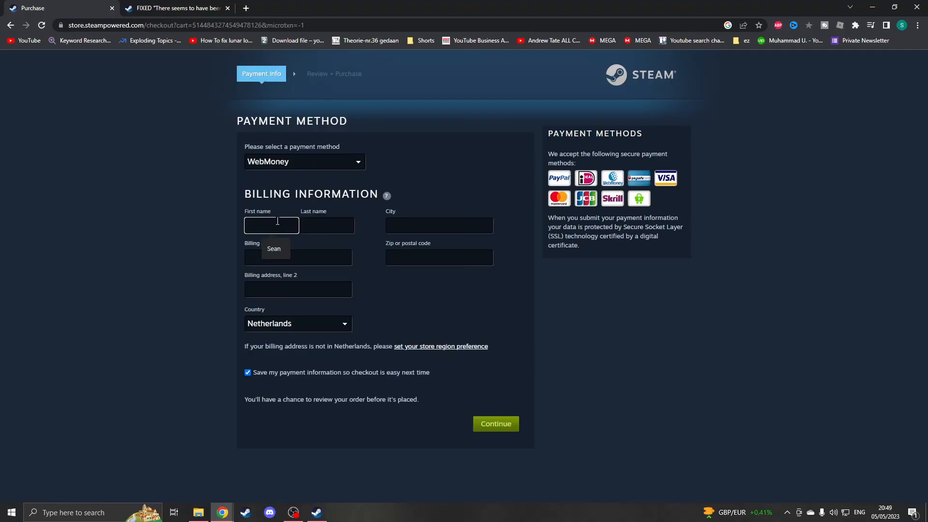
pyautogui.click(495, 423)
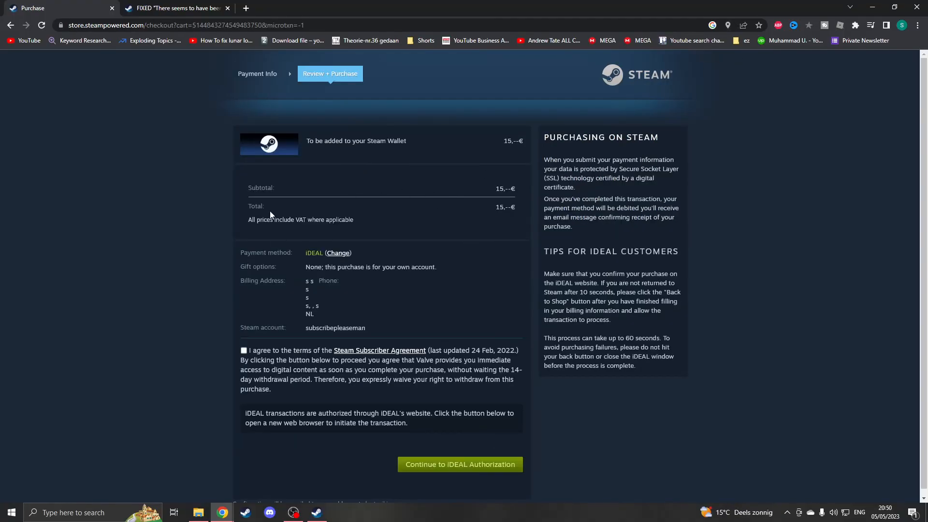
pyautogui.moveTo(504, 151)
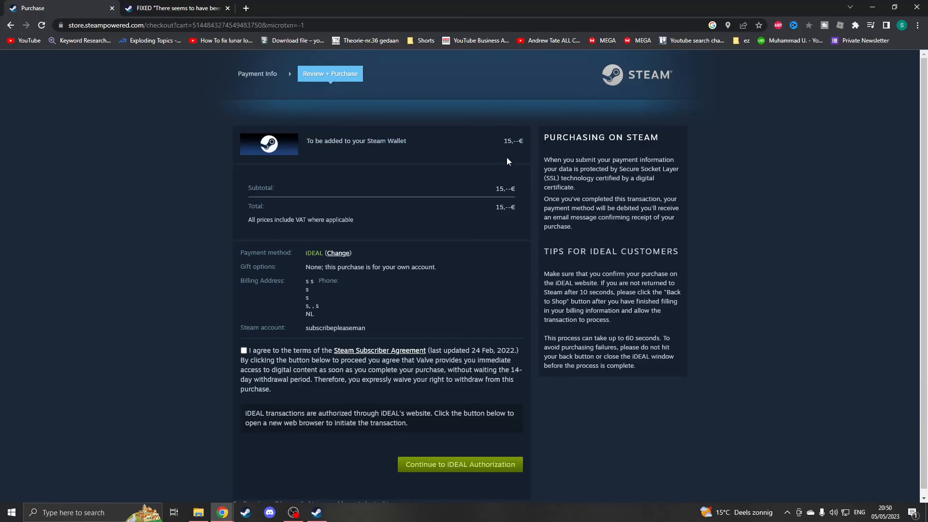
pyautogui.click(243, 350)
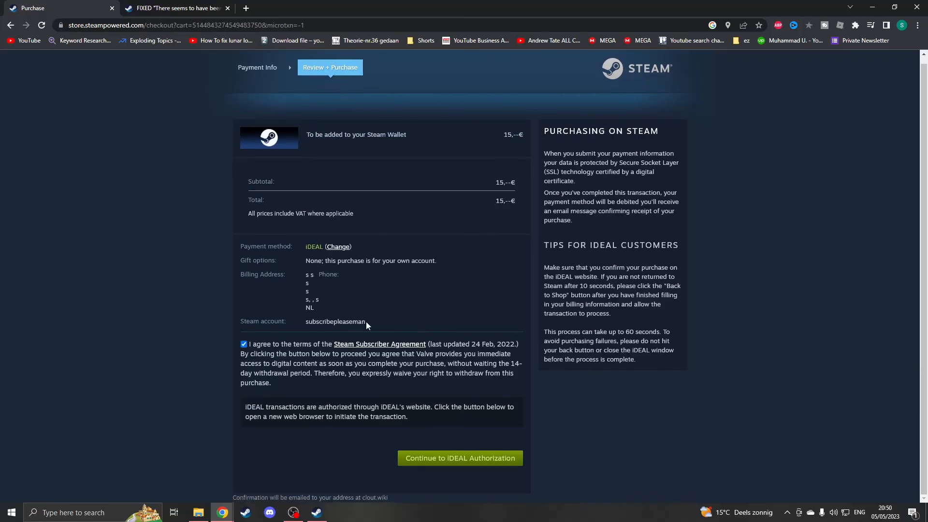
pyautogui.moveTo(500, 263)
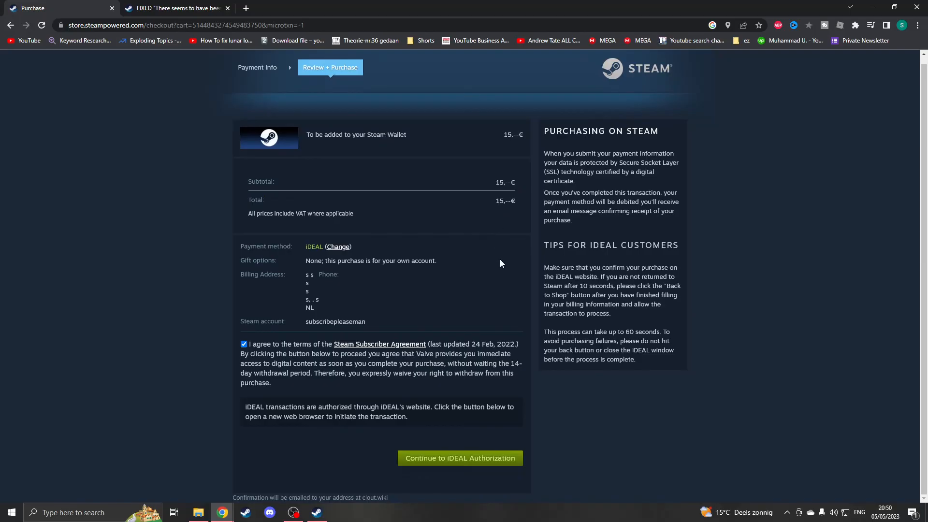